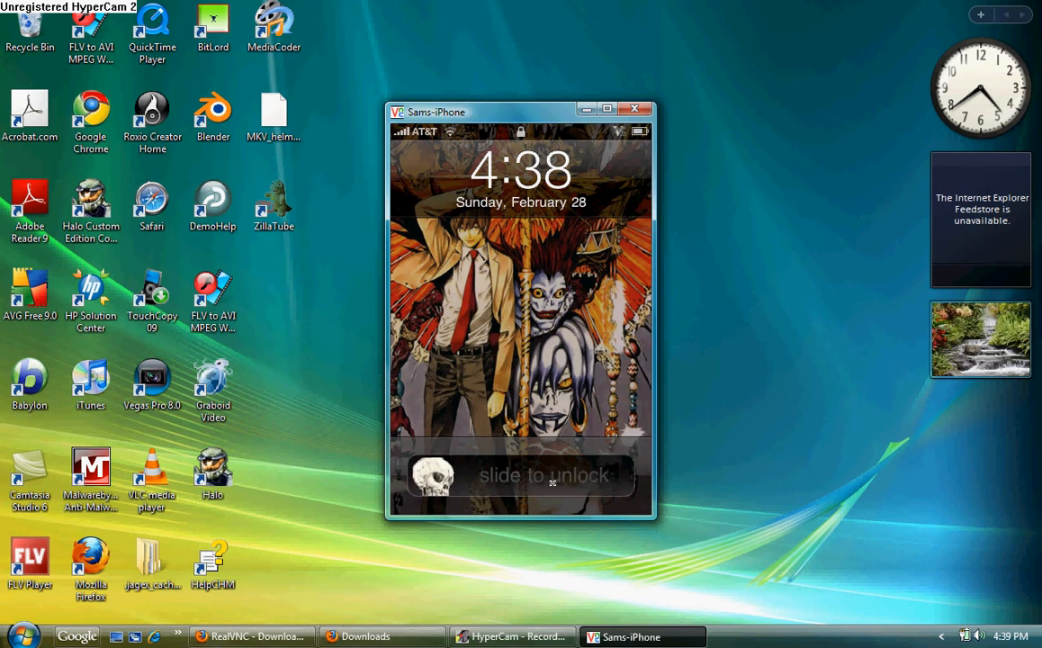
# - Unlock the mirrored iPhone and bring up the VNC download page in Firefox
pyautogui.moveTo(432, 475); pyautogui.dragTo(504, 475)
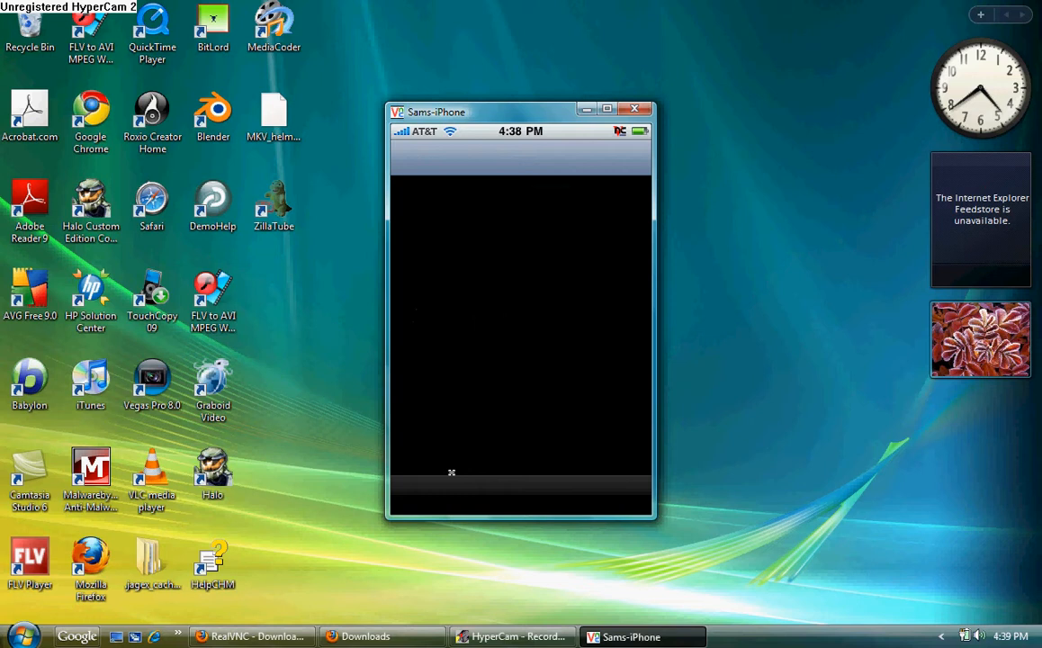
pyautogui.click(250, 636)
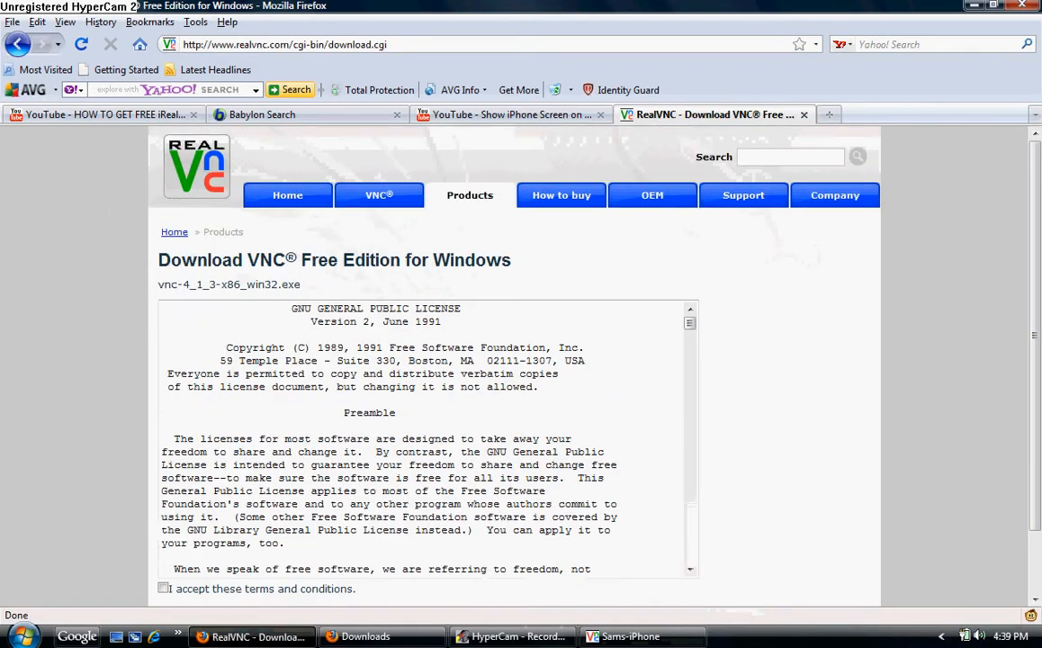
# - From the RealVNC home page, open the Free Edition 4.1 'Download & use' page
pyautogui.click(287, 195)
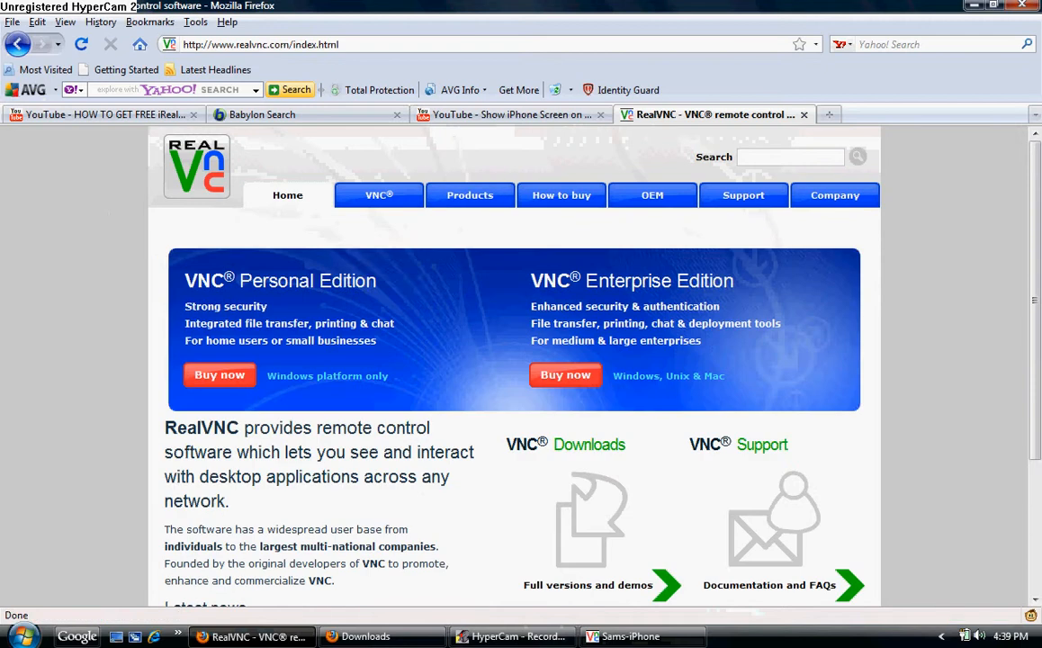
pyautogui.moveTo(469, 195)
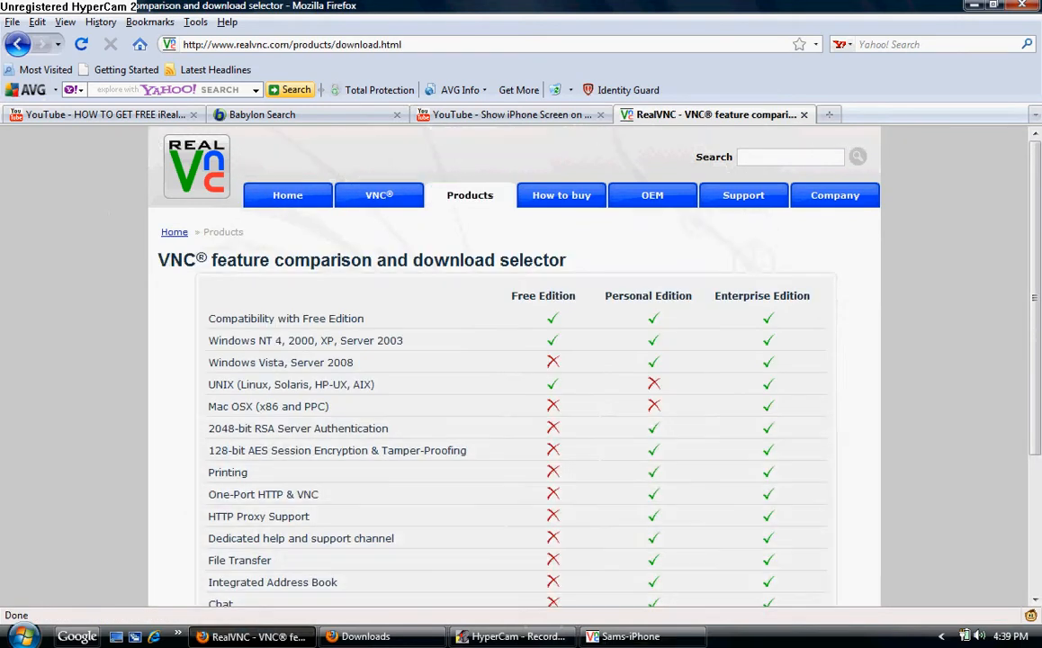
pyautogui.scroll(-3)
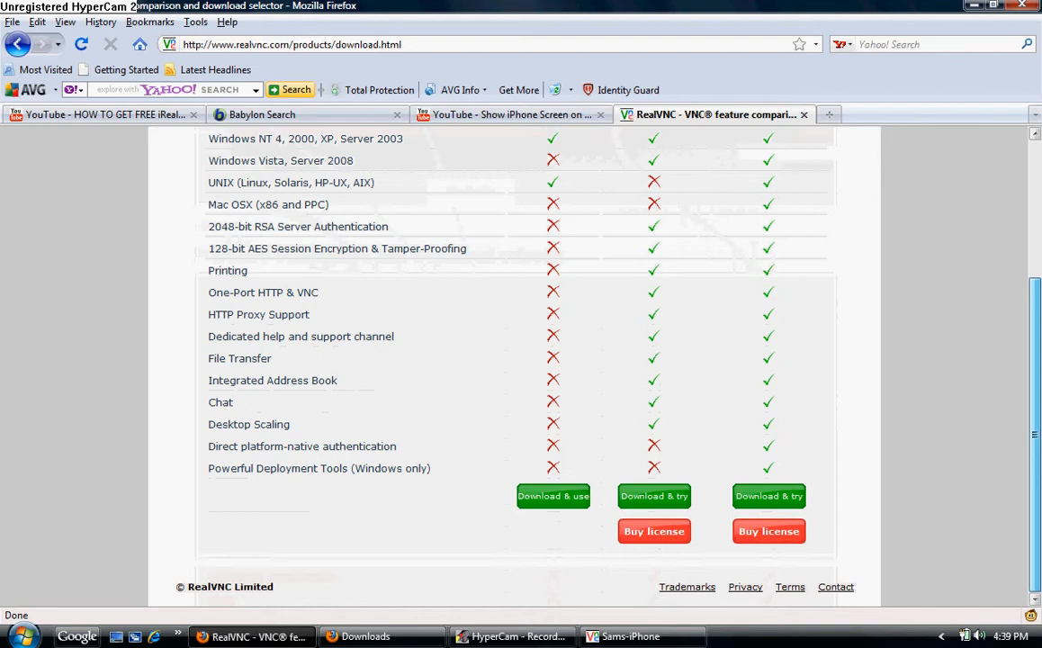
pyautogui.click(552, 496)
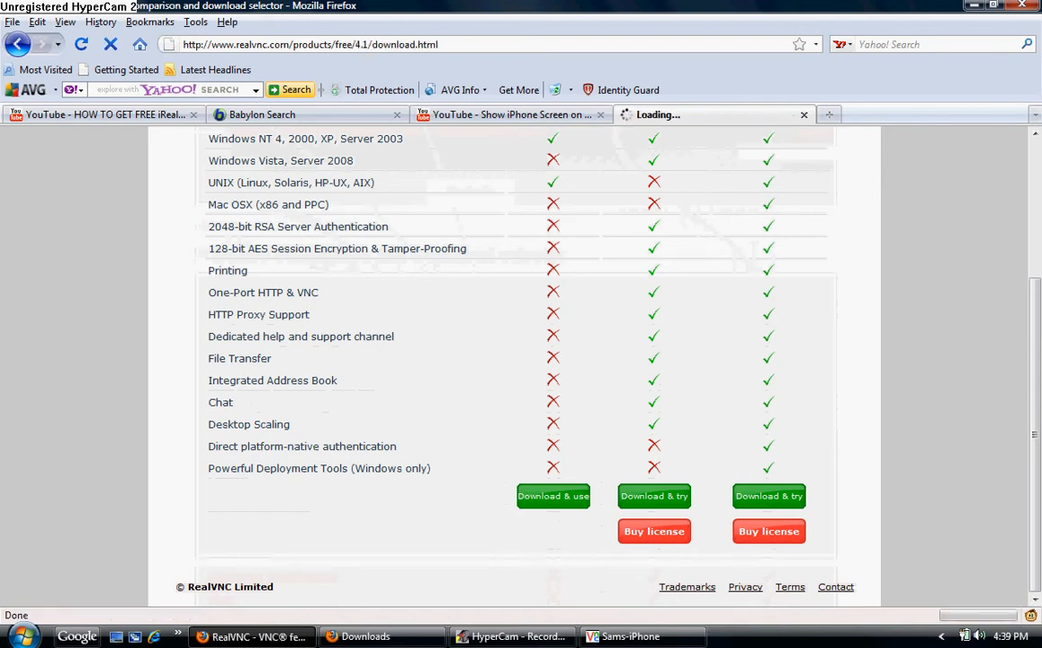
pyautogui.click(552, 496)
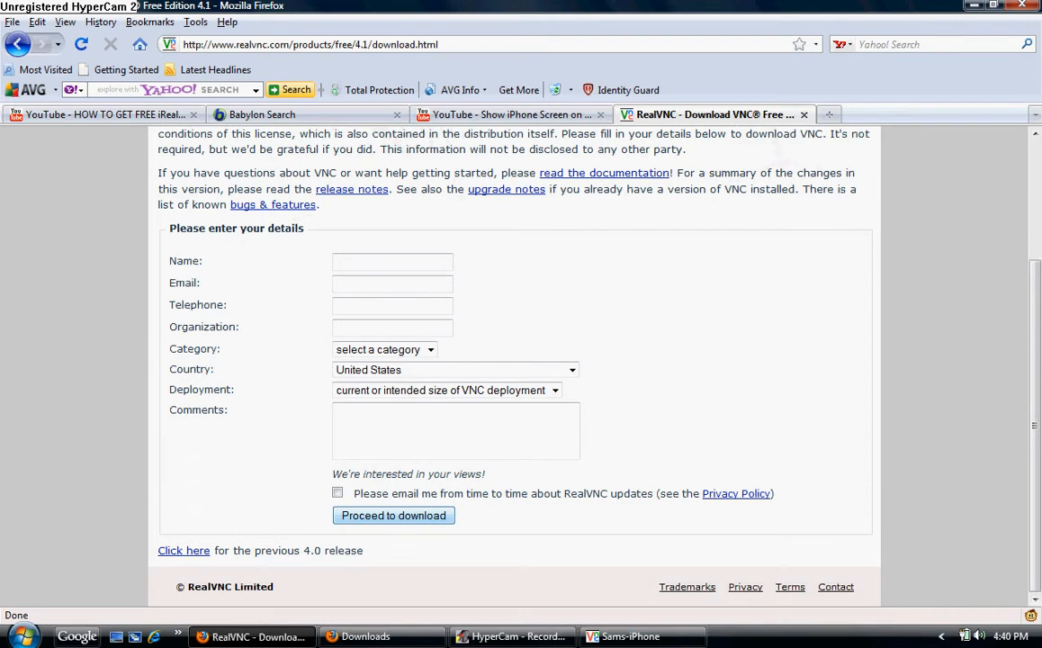
# - Skip the details form, choose the Windows executable, and accept the license terms
pyautogui.click(394, 514)
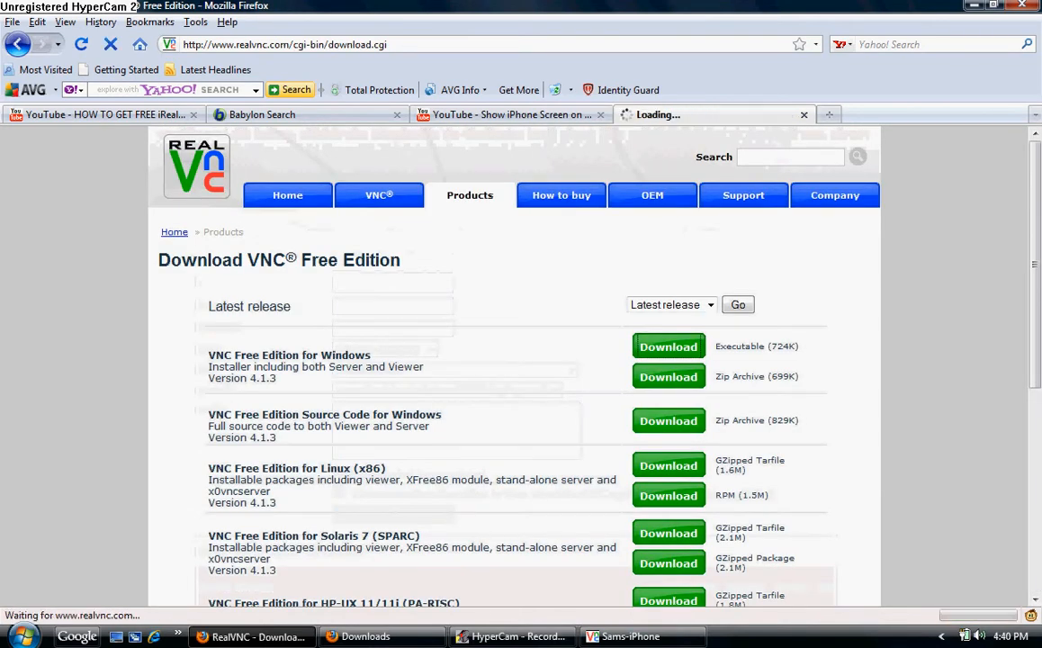
pyautogui.click(668, 345)
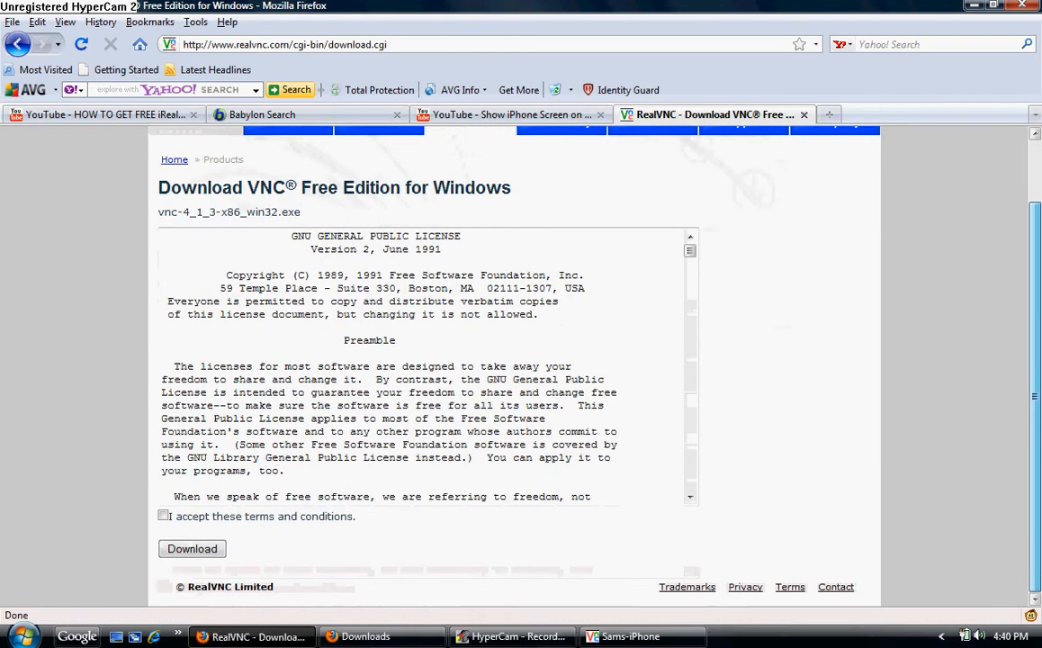
pyautogui.click(163, 516)
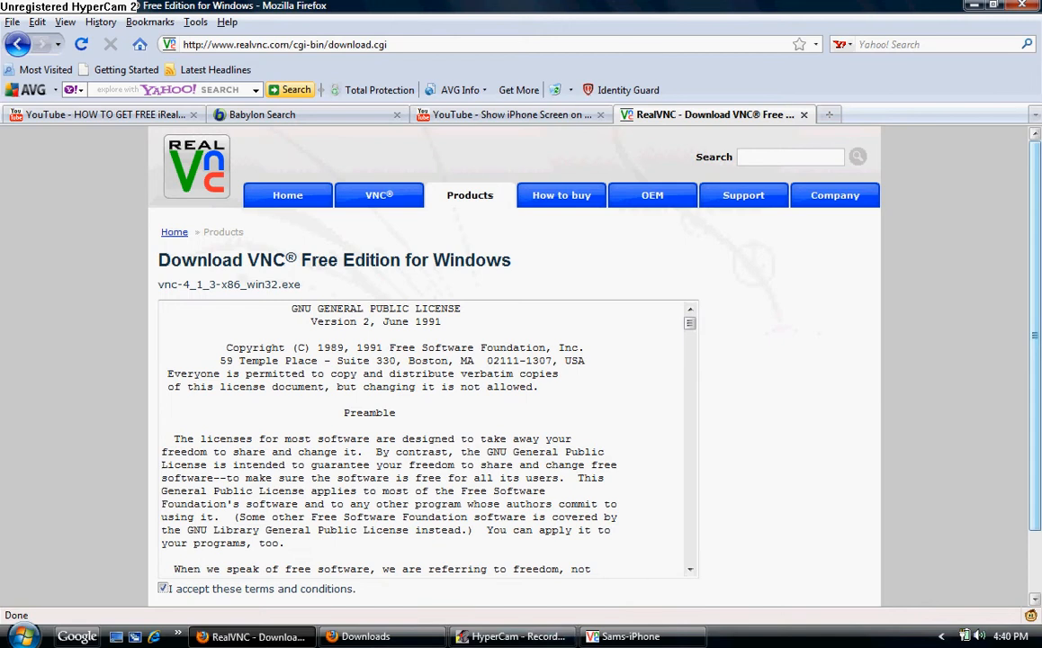
pyautogui.scroll(-3)
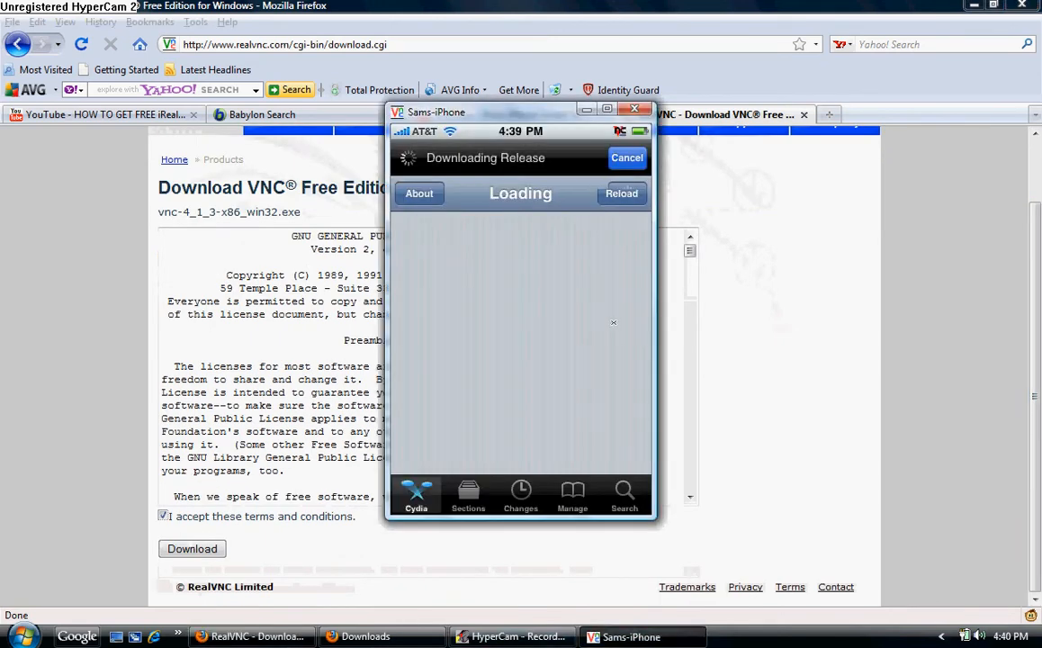
# - Let Cydia finish loading its home page, then open the Search tab
pyautogui.click(622, 193)
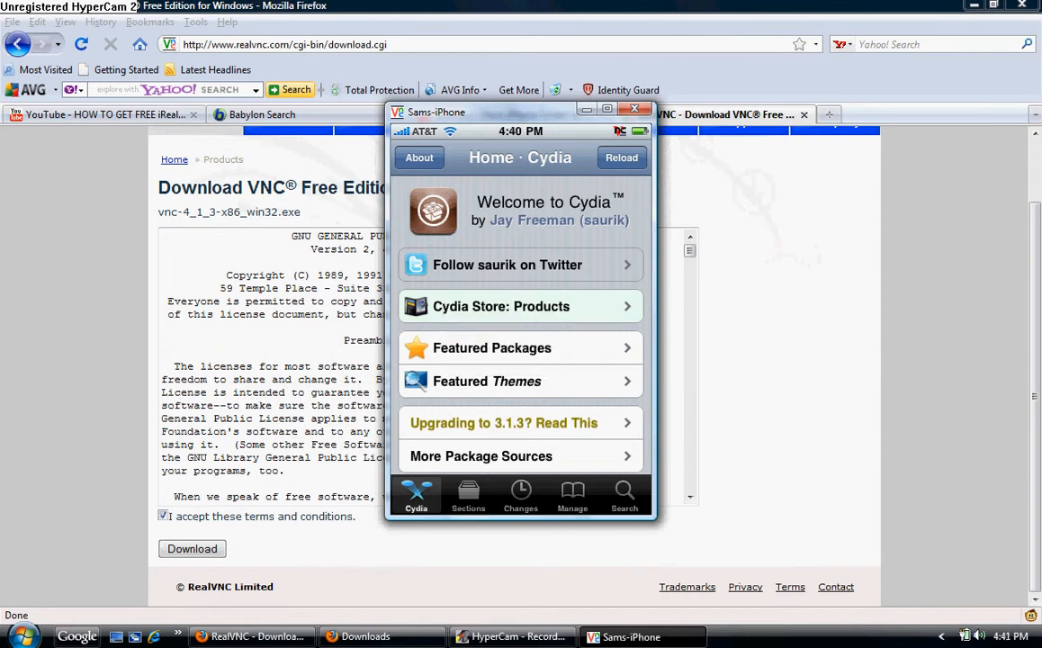
pyautogui.click(624, 494)
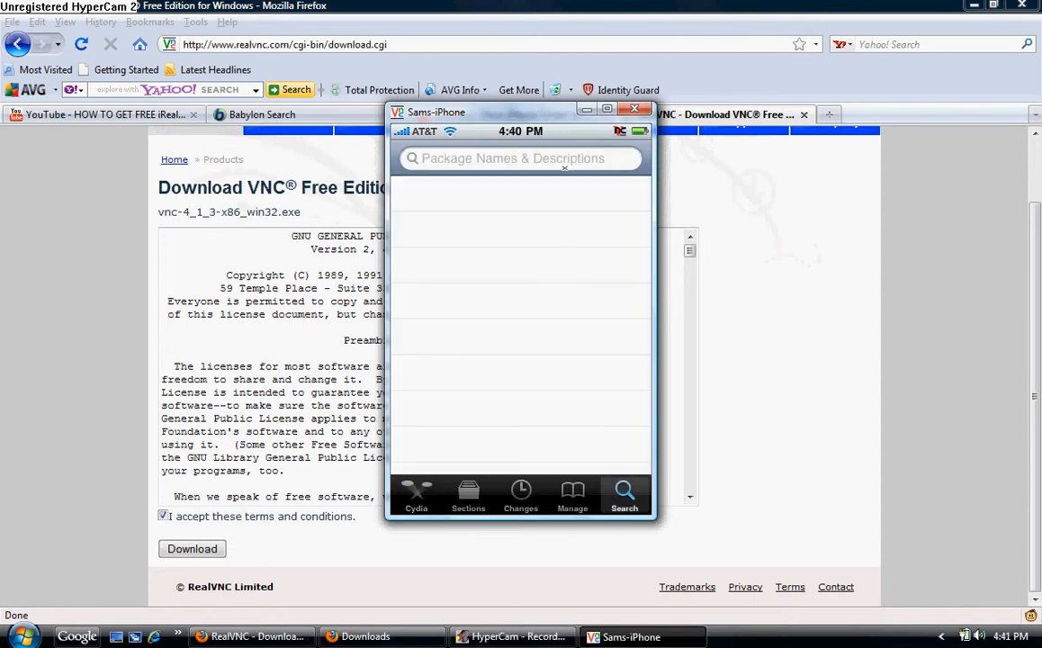
# - Search Cydia for 'veen' and open the Veency 0.9.3023-1 package details
pyautogui.click(520, 159)
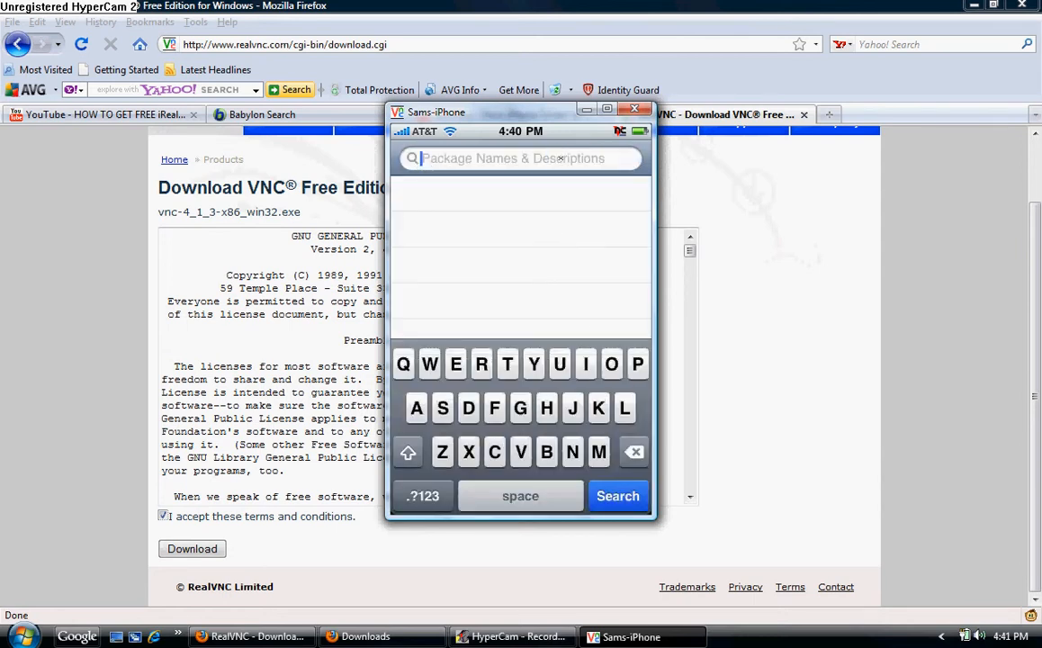
pyautogui.click(520, 158)
pyautogui.write('veen')
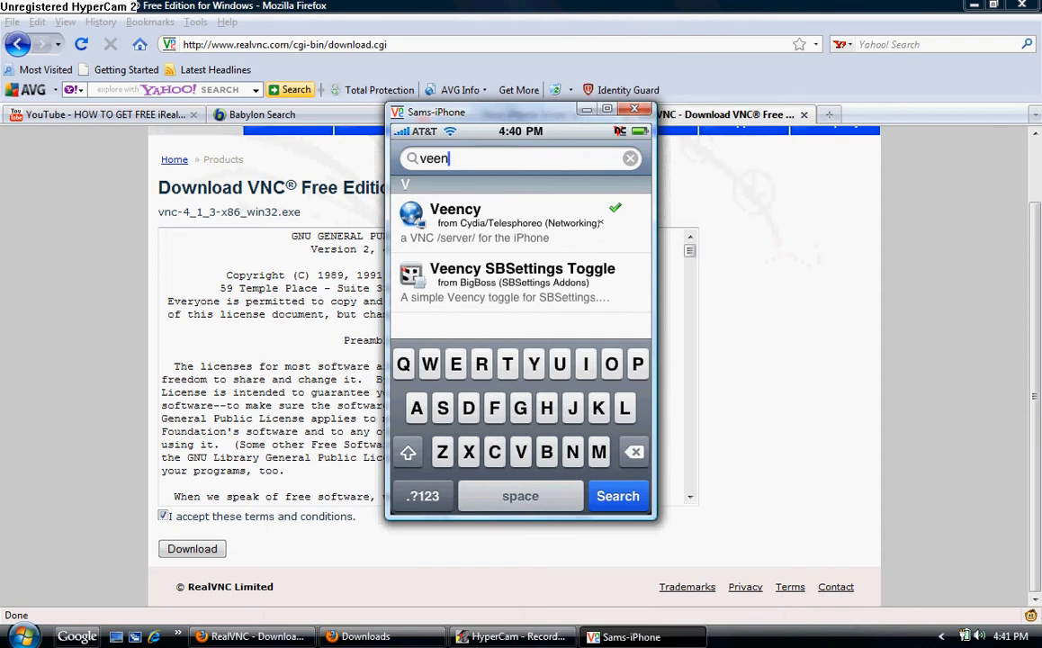
pyautogui.click(454, 220)
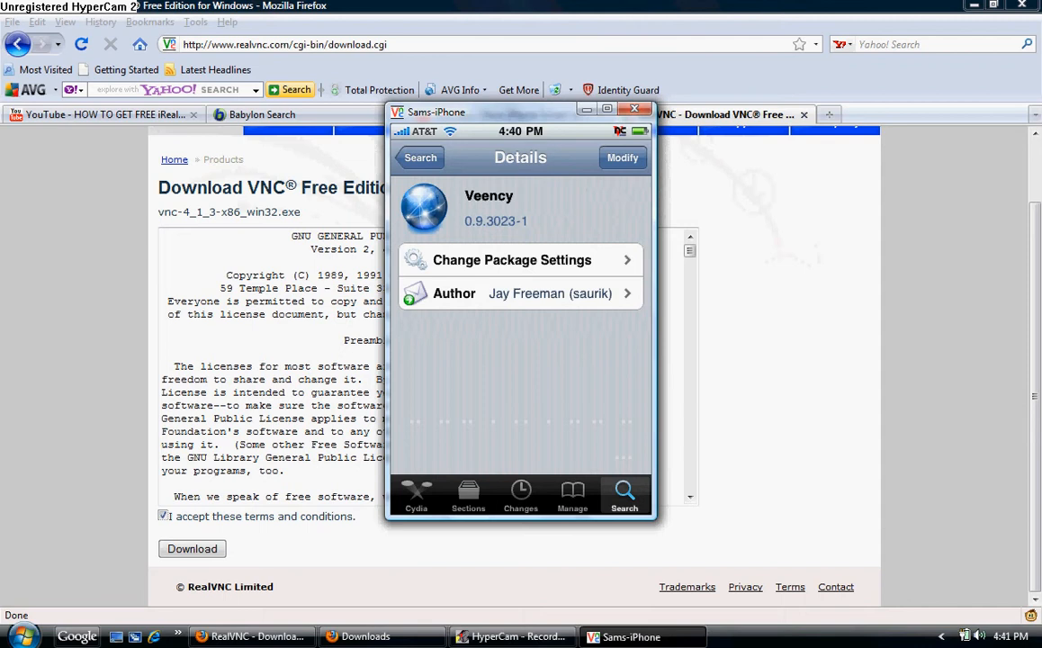
# - Scroll the Veency page to confirm it is installed while the iPhone locks
pyautogui.scroll(-3)
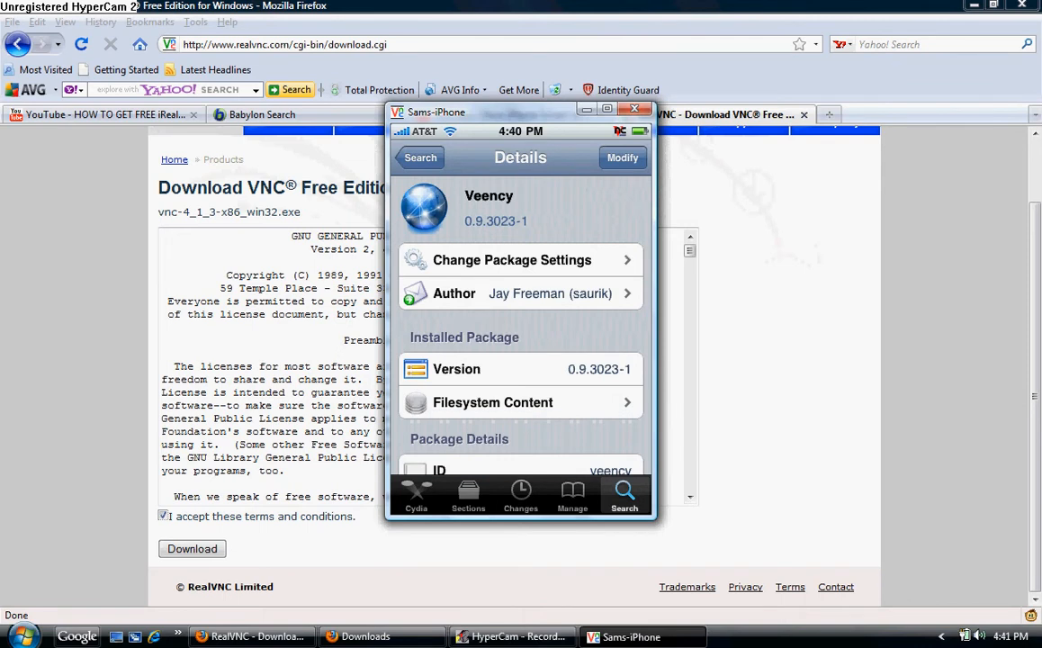
pyautogui.scroll(-3)
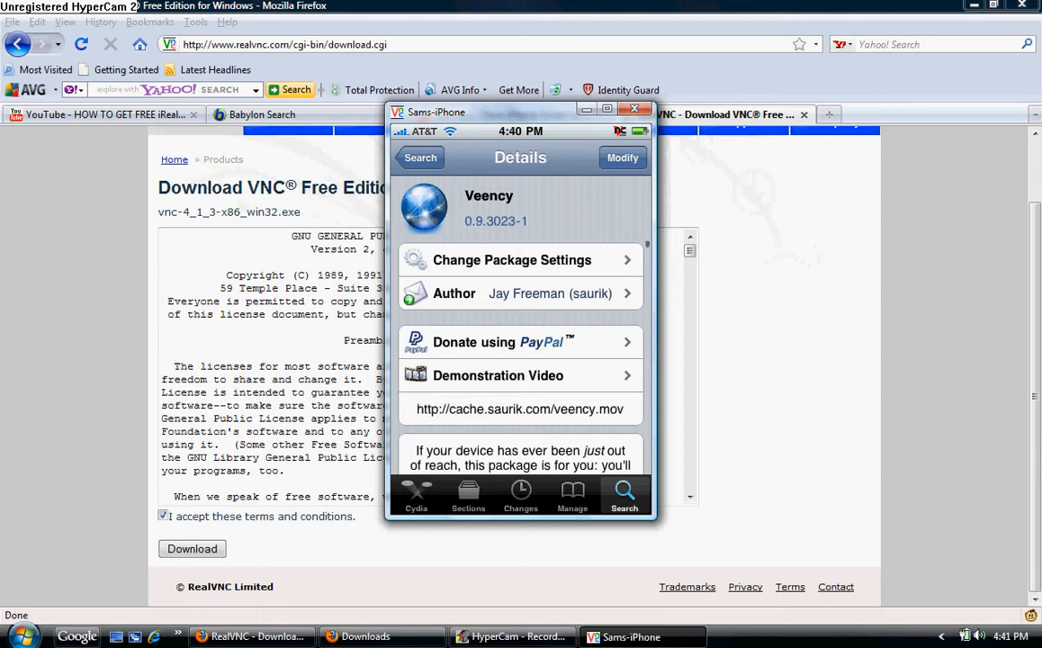
pyautogui.scroll(-3)
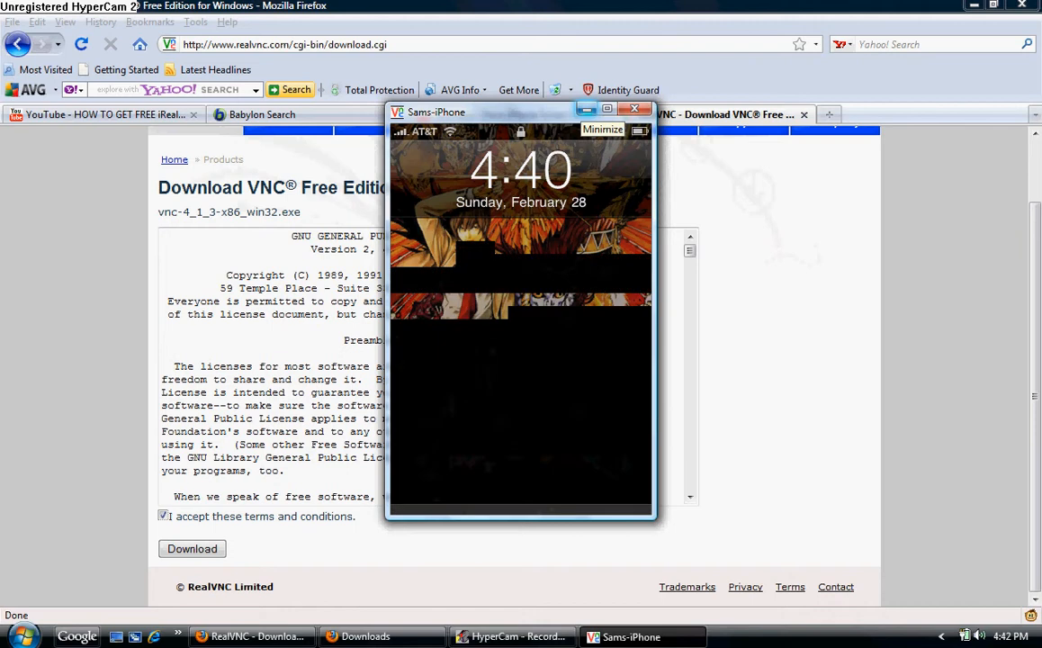
# - Minimize the iPhone window and connect VNC Viewer to server 192.168.1.68
pyautogui.click(635, 109)
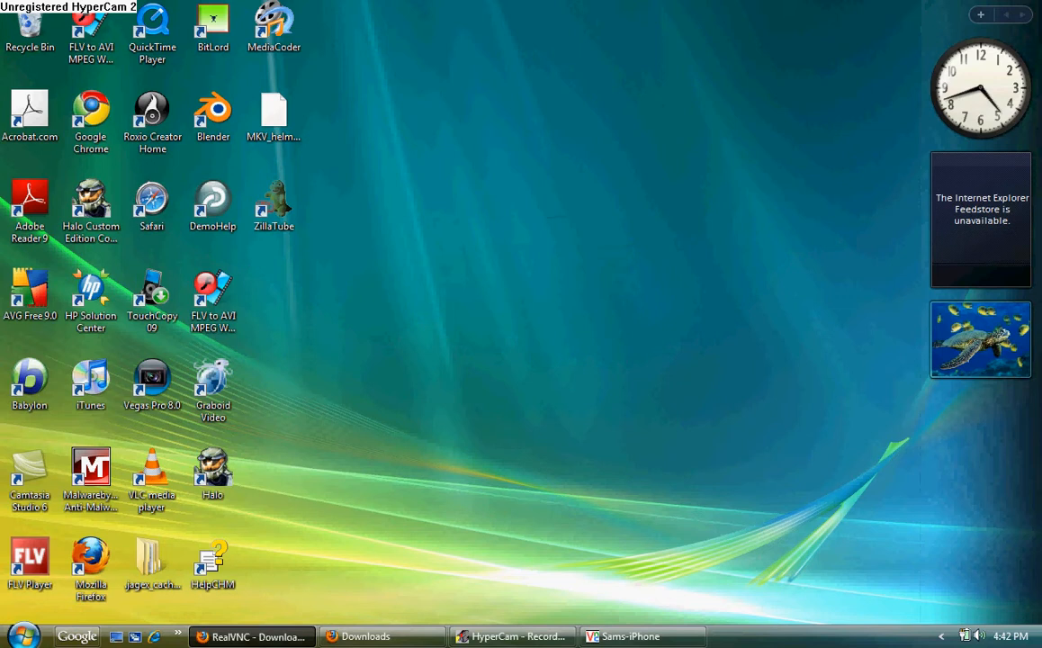
pyautogui.click(20, 636)
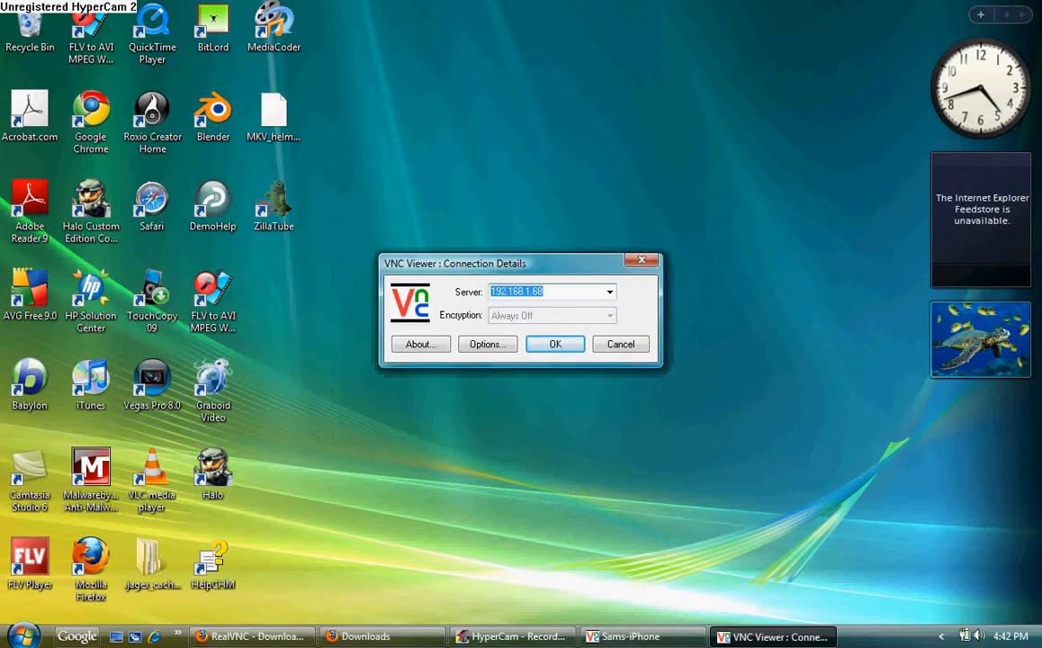
pyautogui.click(554, 344)
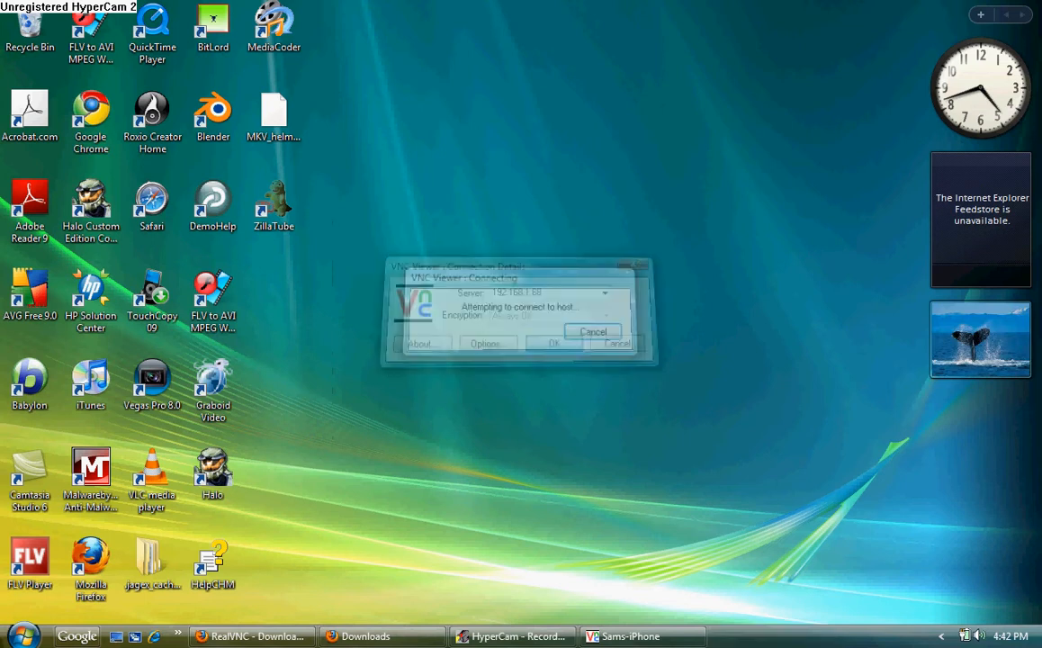
pyautogui.click(592, 332)
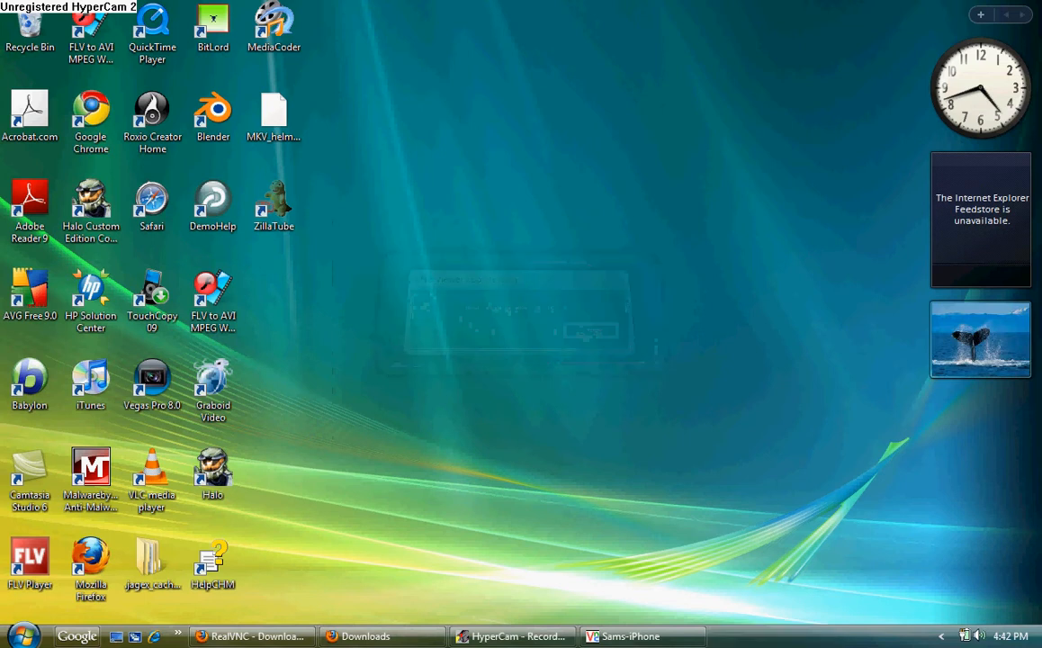